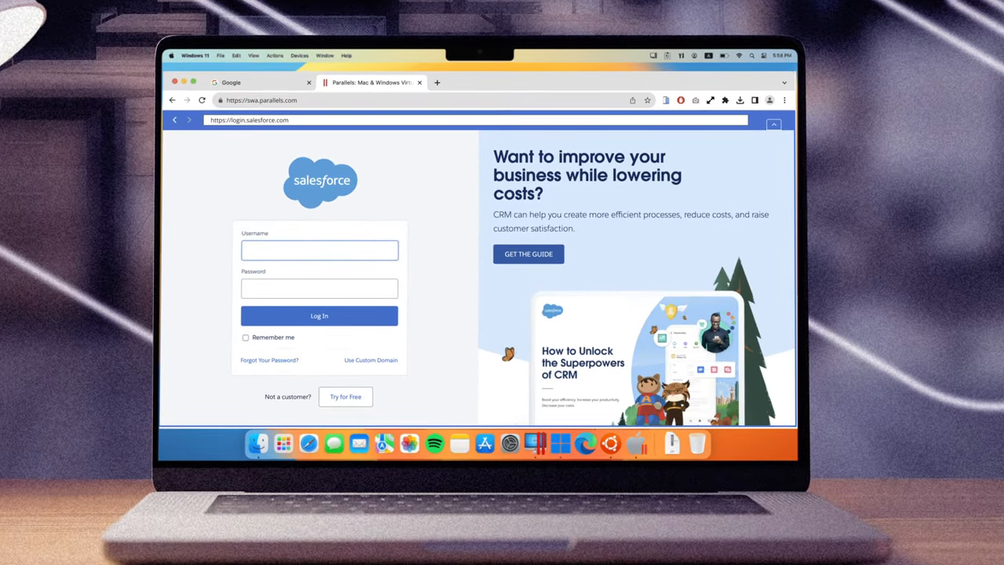
Enter the username GeorgeX on the Salesforce login in the isolated browser.
text(GeorgeX)
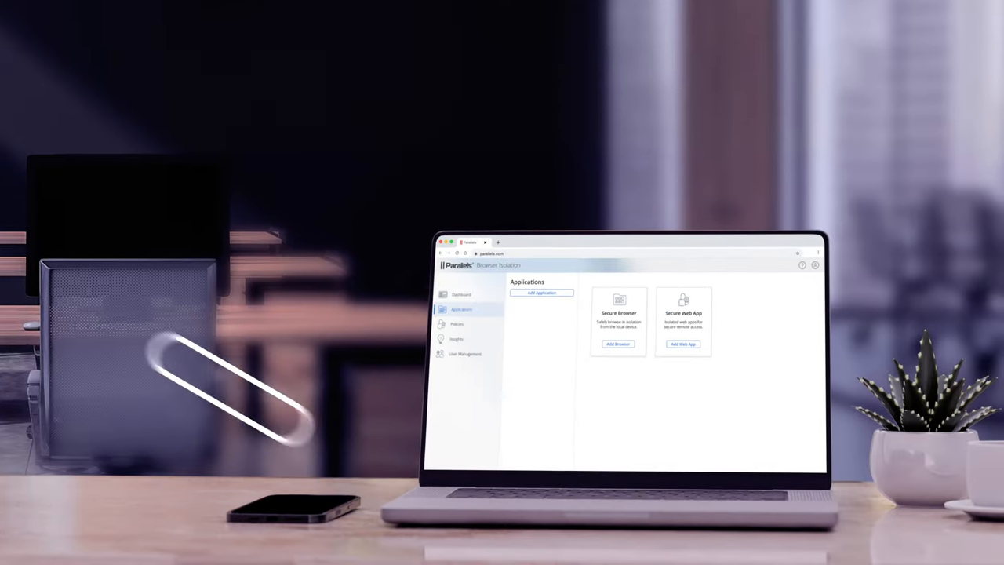
Start an Add policy form named New Web App with Filter by users & groups enabled.
click(465, 354)
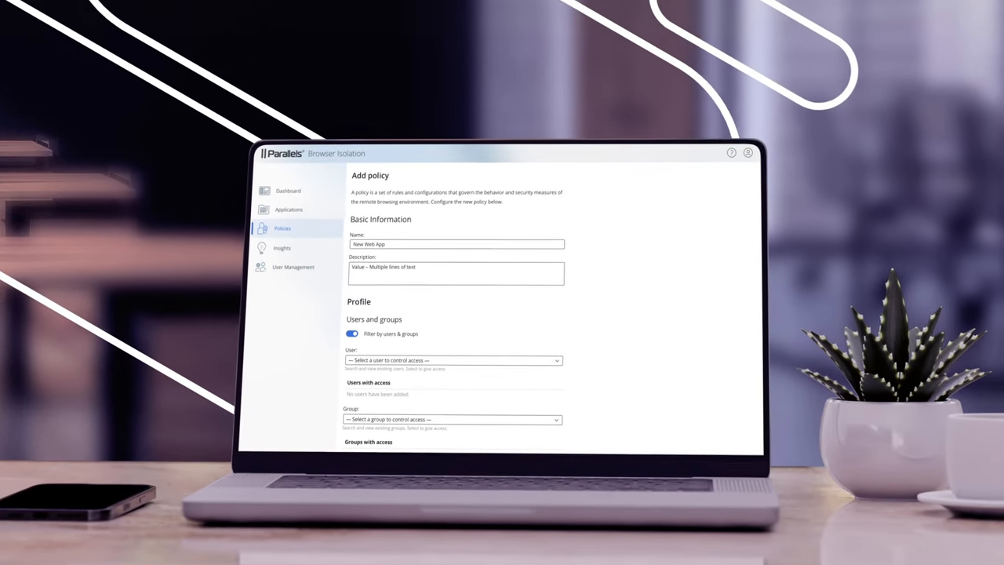
click(281, 248)
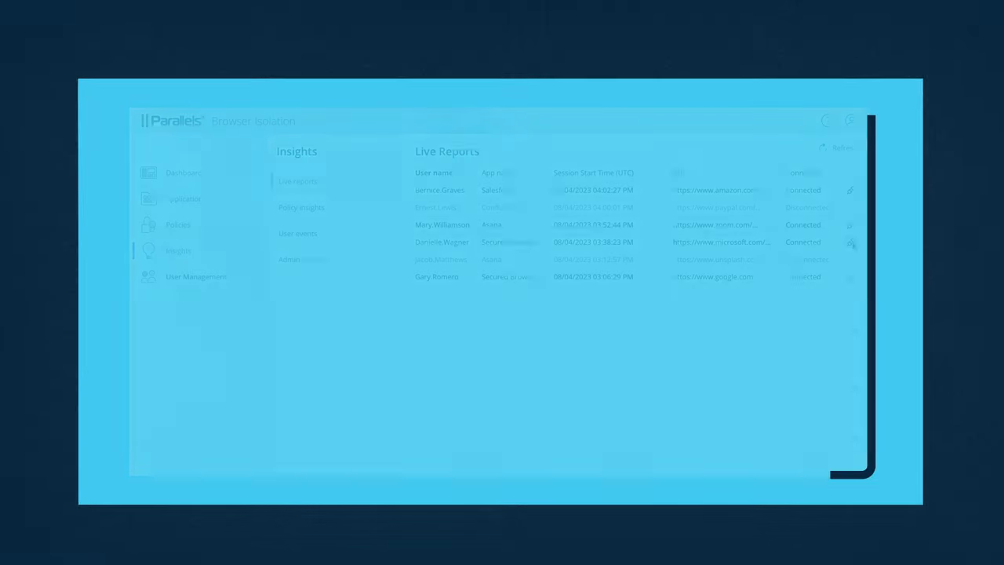
click(178, 225)
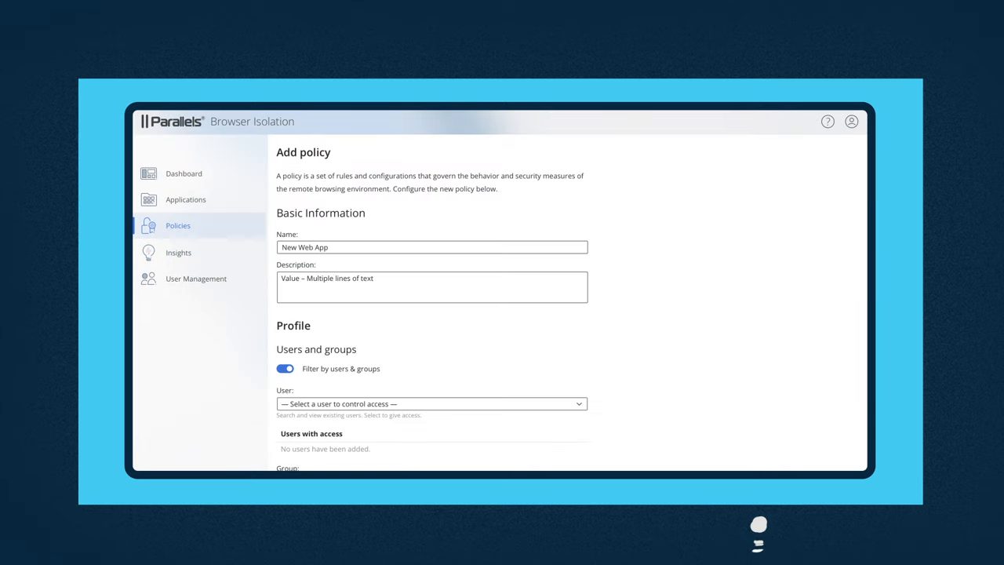